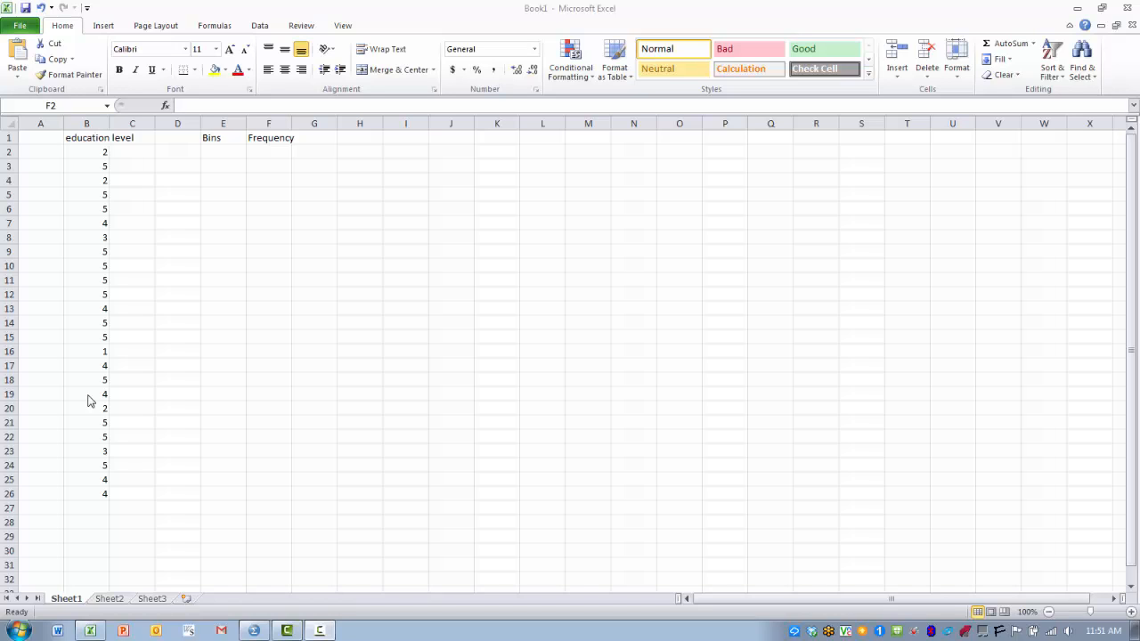
mouse_move(162, 338)
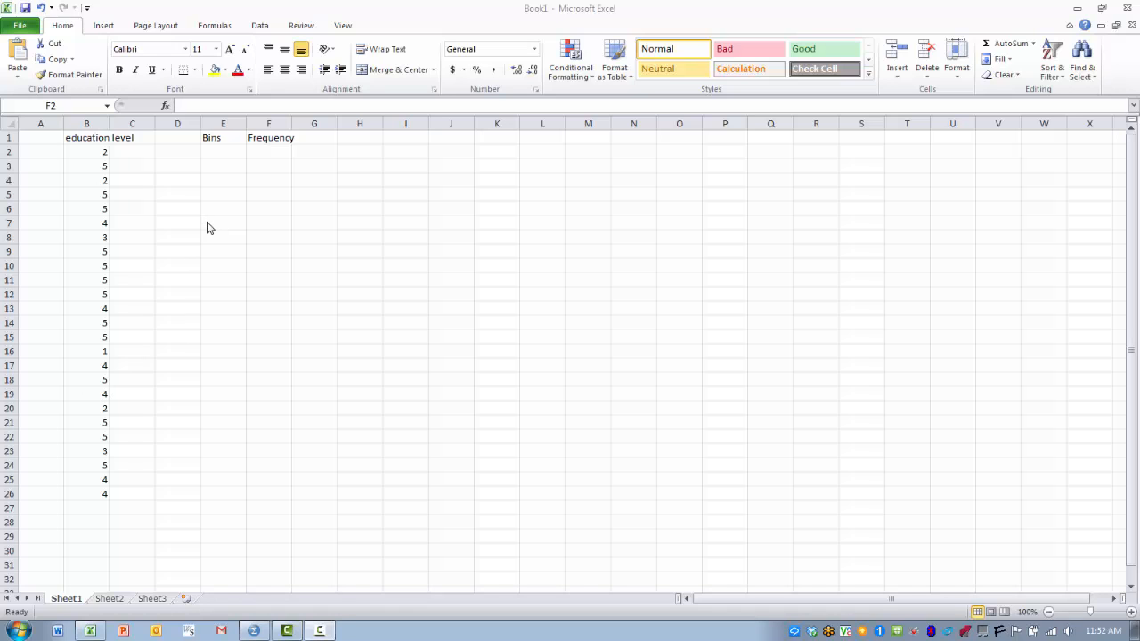
mouse_move(214, 158)
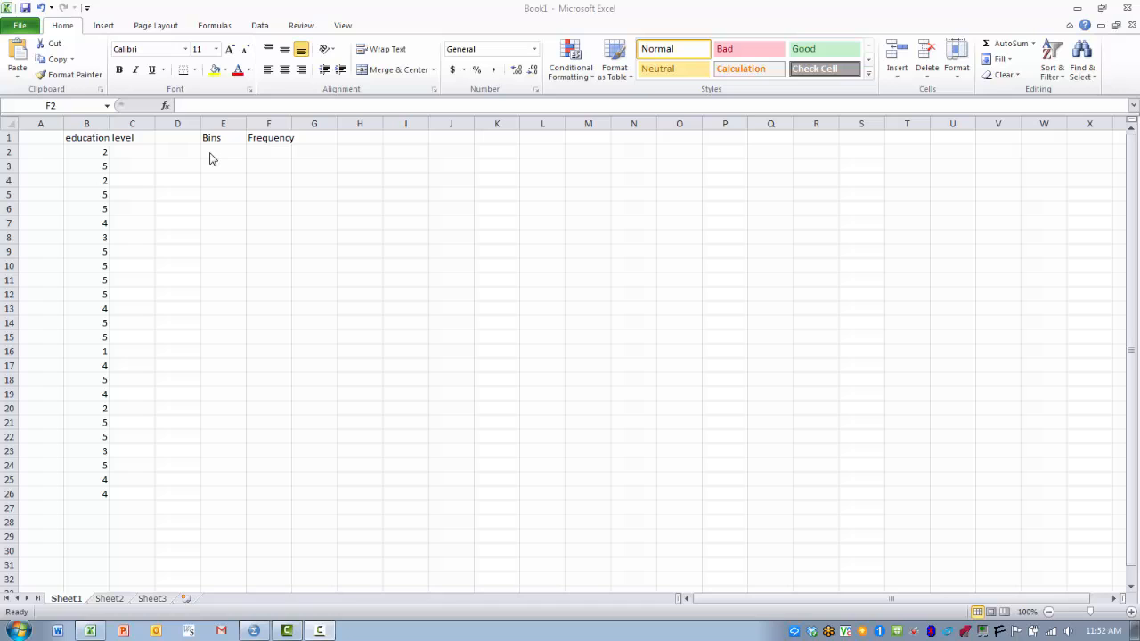
mouse_move(213, 143)
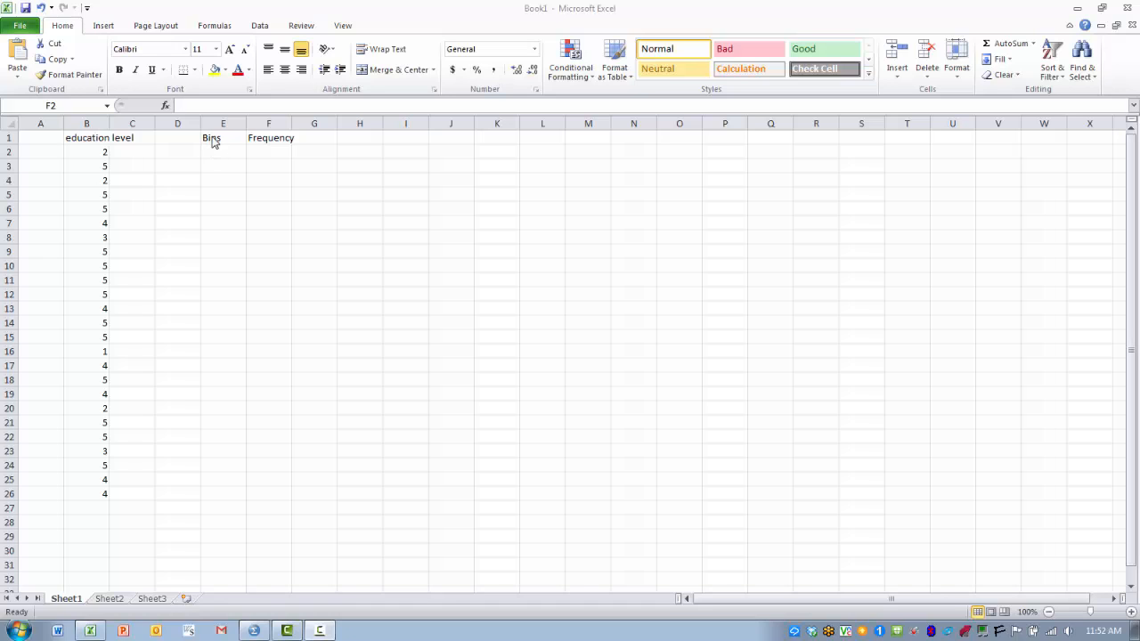
mouse_move(214, 157)
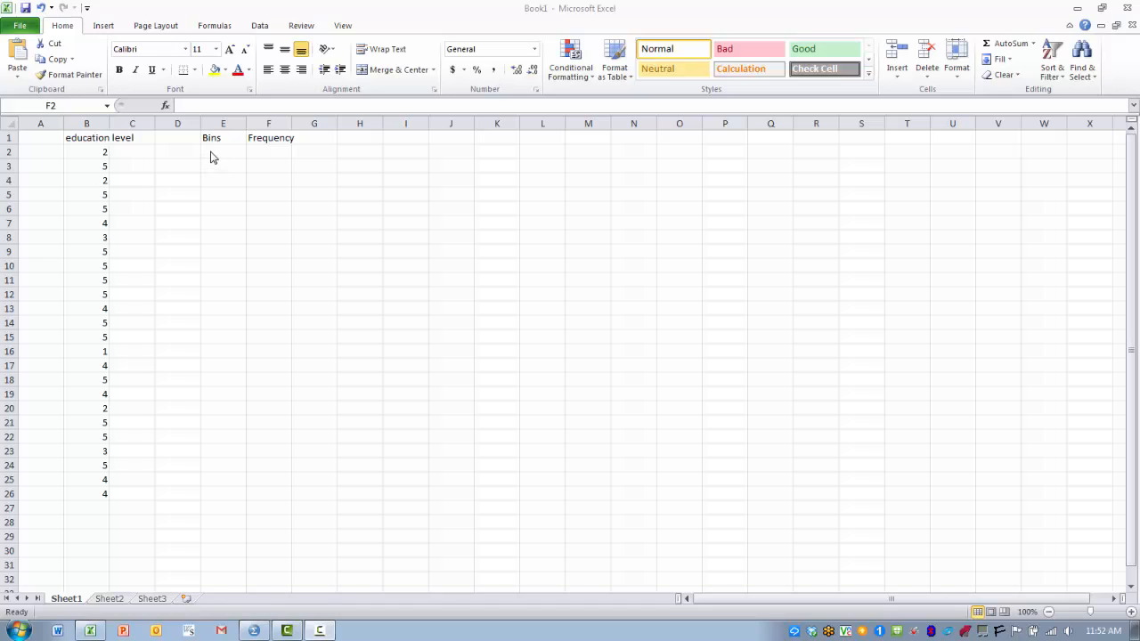
- Enter the bin values 1 through 5 down column E in cells E2 to E6
click(223, 152)
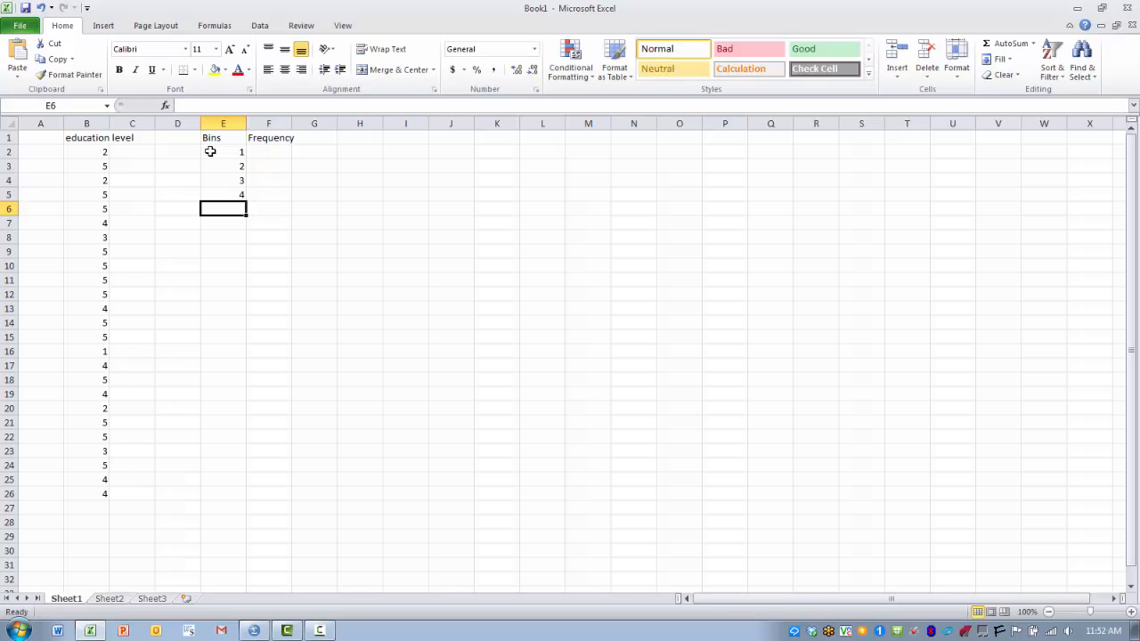
text(5)
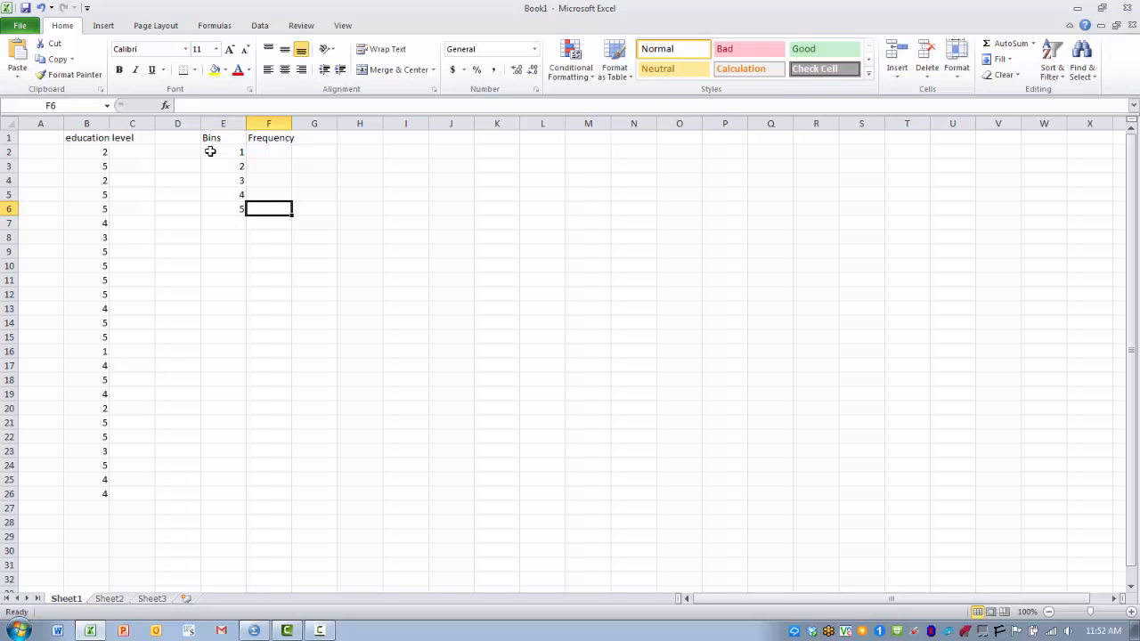
mouse_move(153, 192)
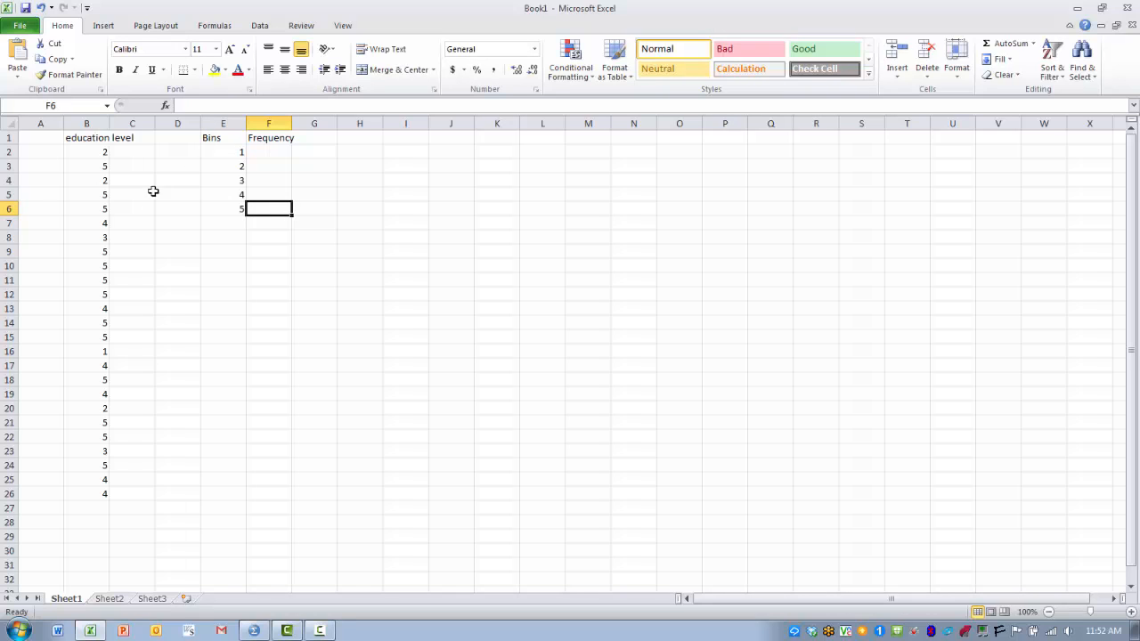
mouse_move(97, 250)
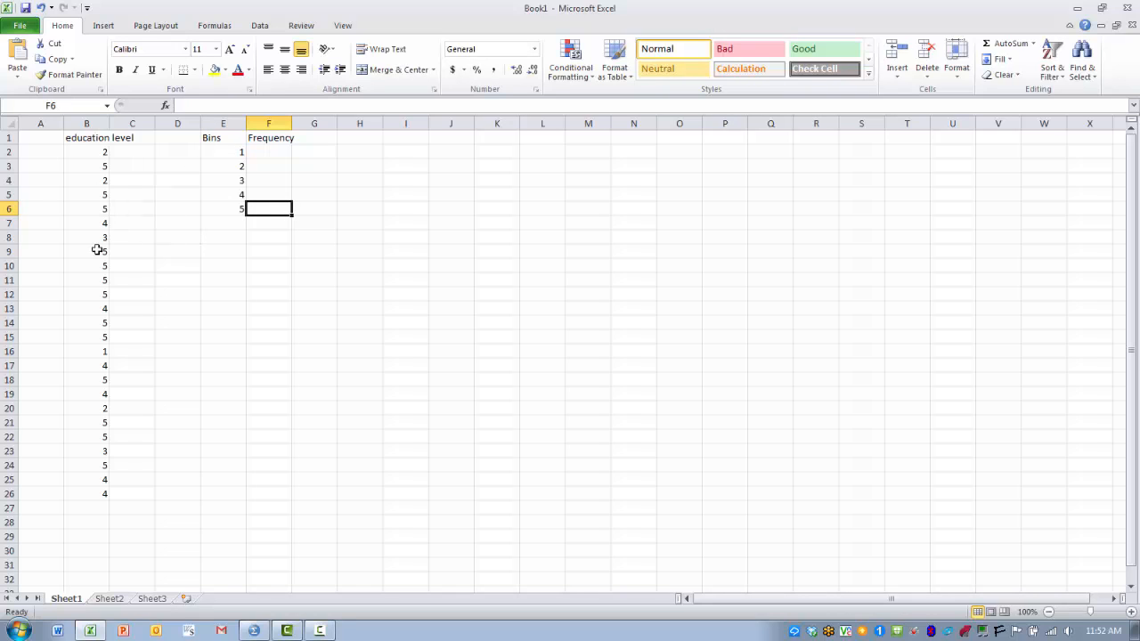
mouse_move(176, 288)
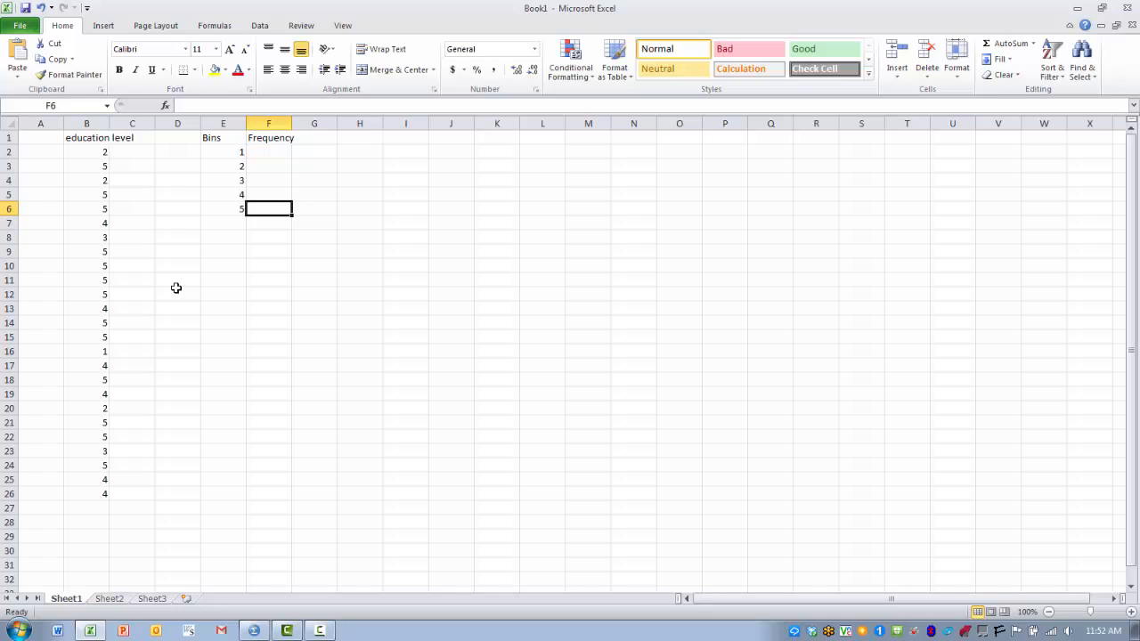
mouse_move(186, 267)
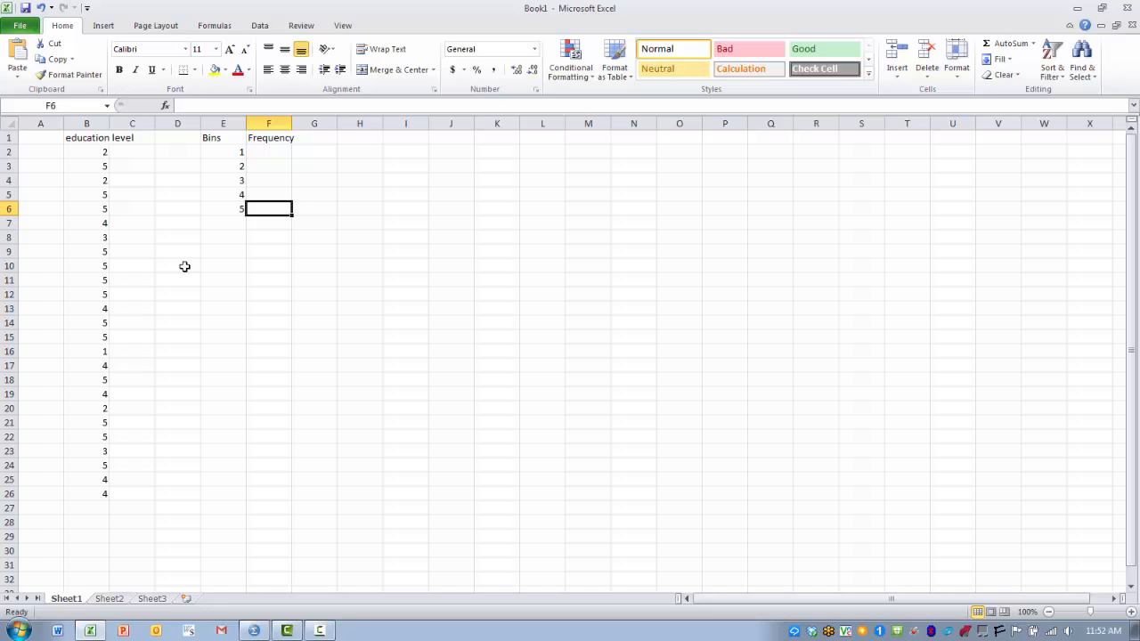
mouse_move(203, 221)
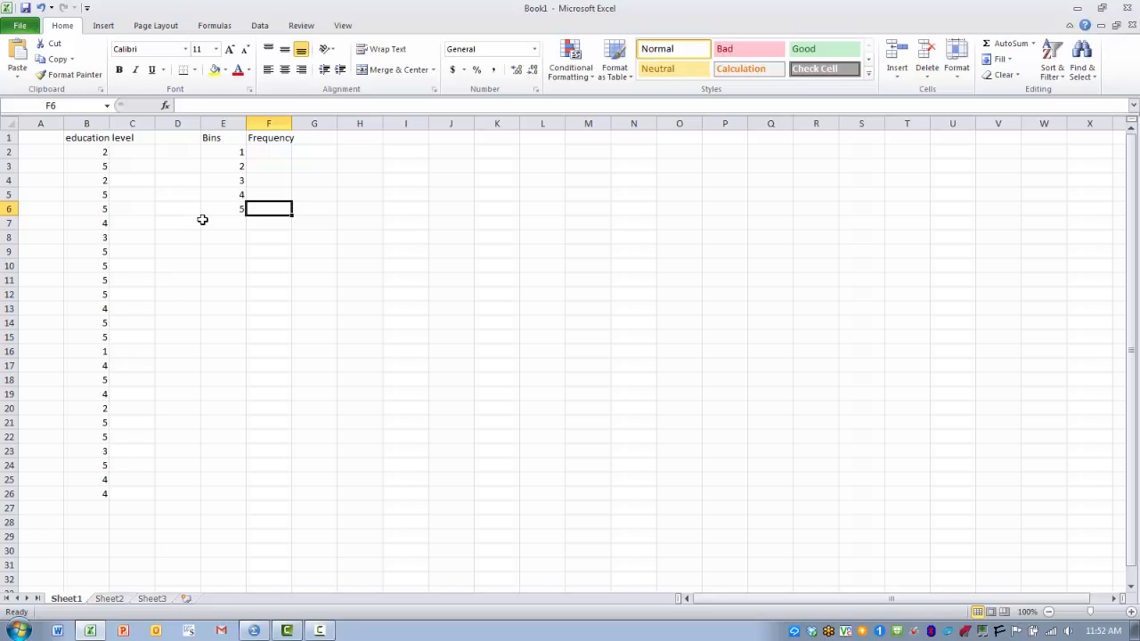
mouse_move(189, 224)
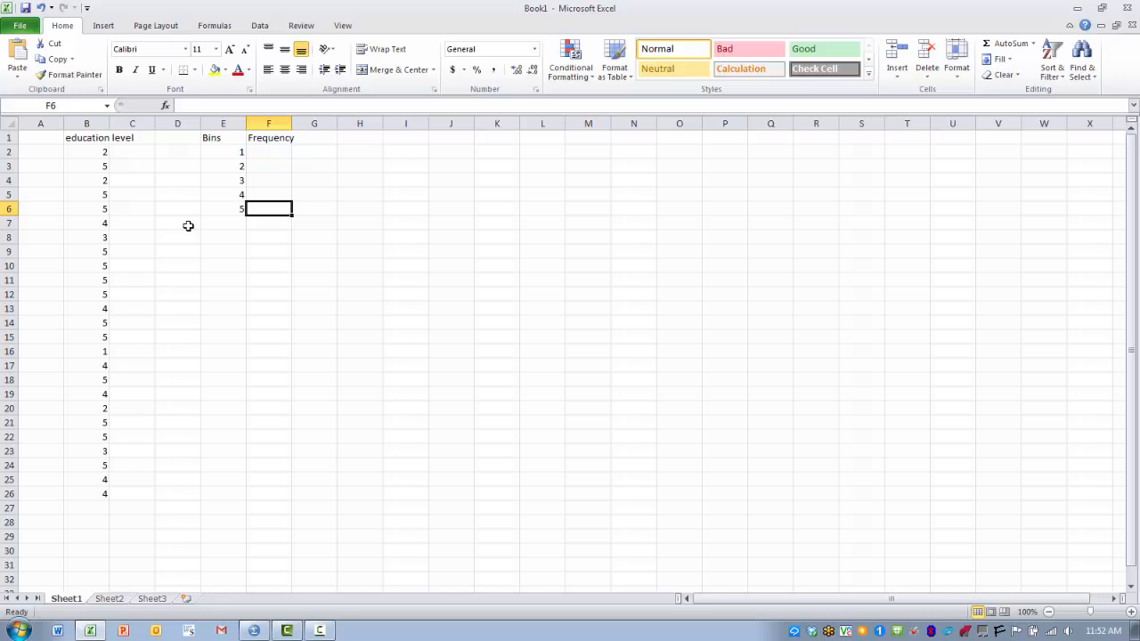
mouse_move(266, 263)
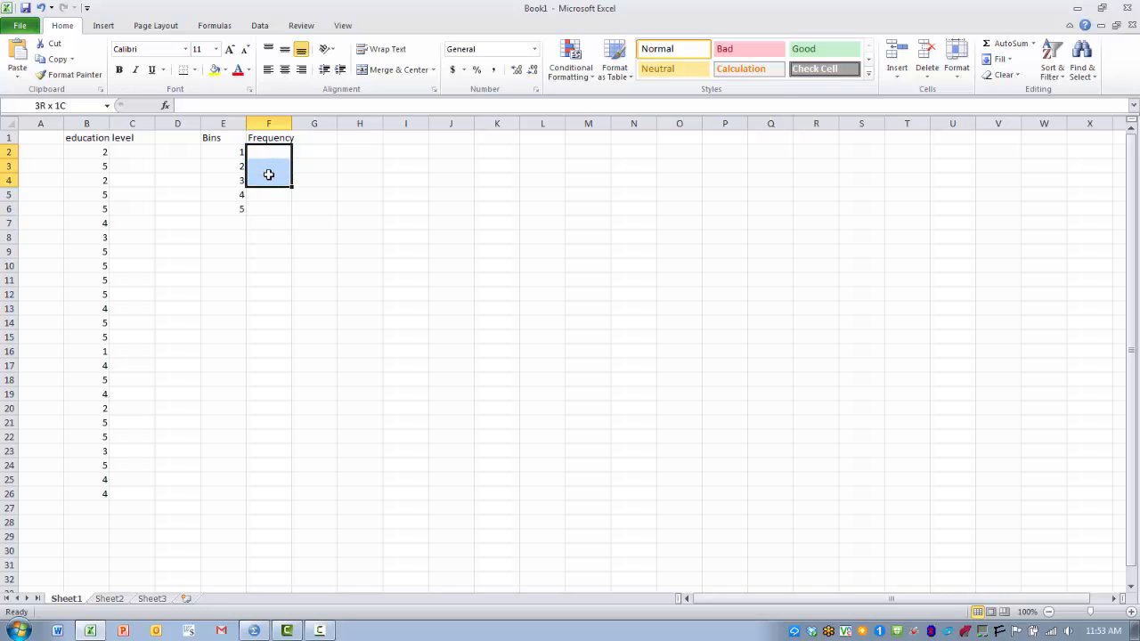
- Select F2:F6 as the Frequency output range and switch to the Formulas ribbon
drag(269, 151, 269, 209)
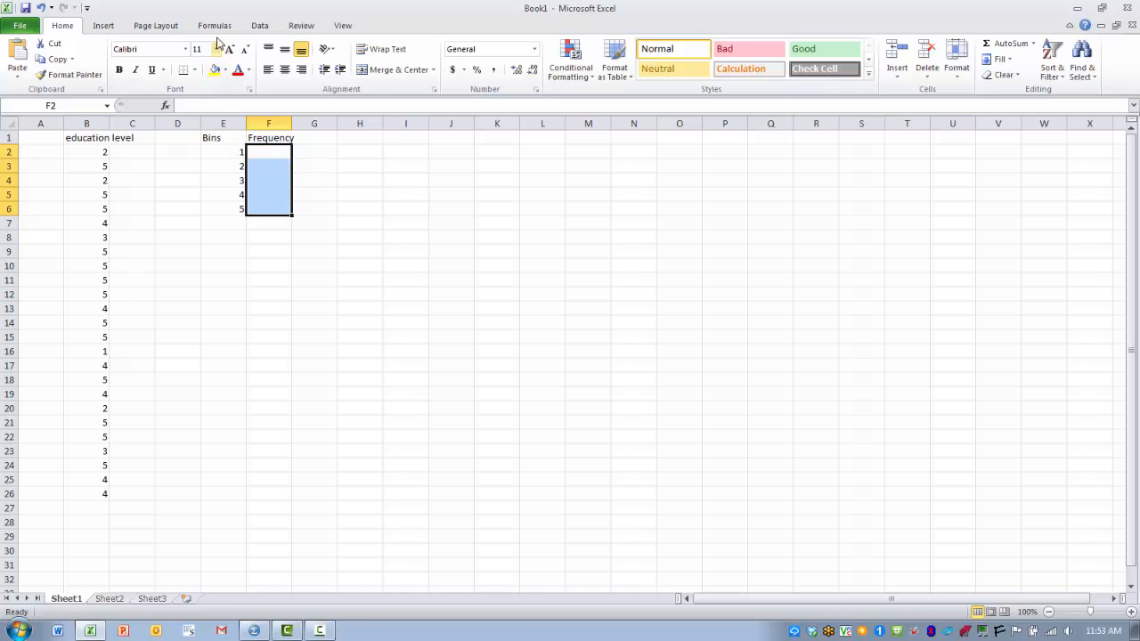
click(214, 25)
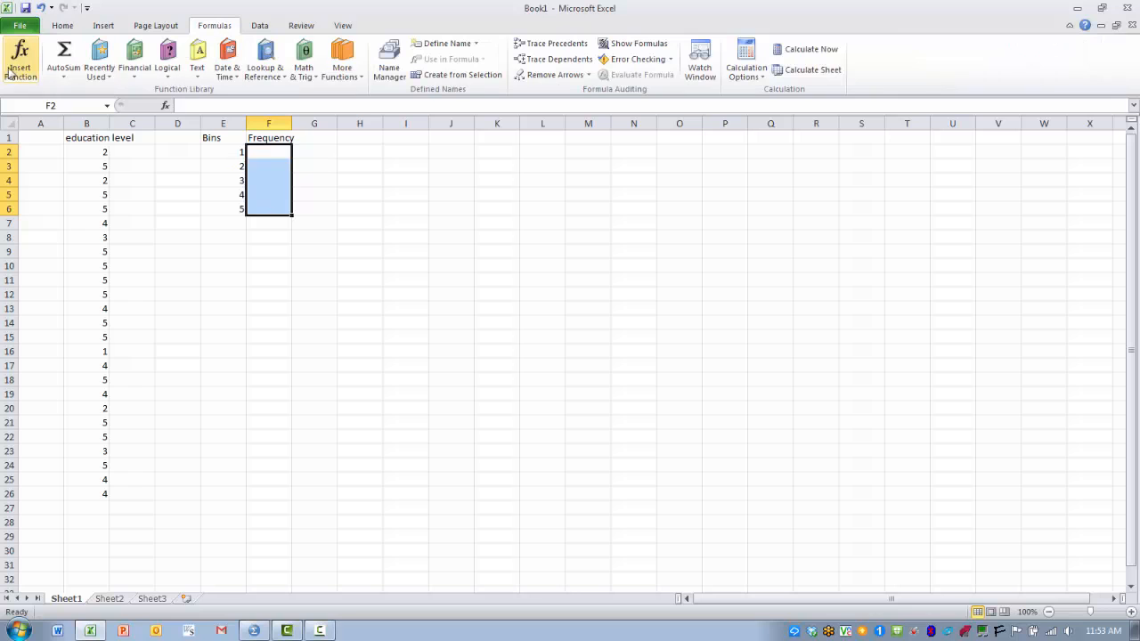
mouse_move(23, 54)
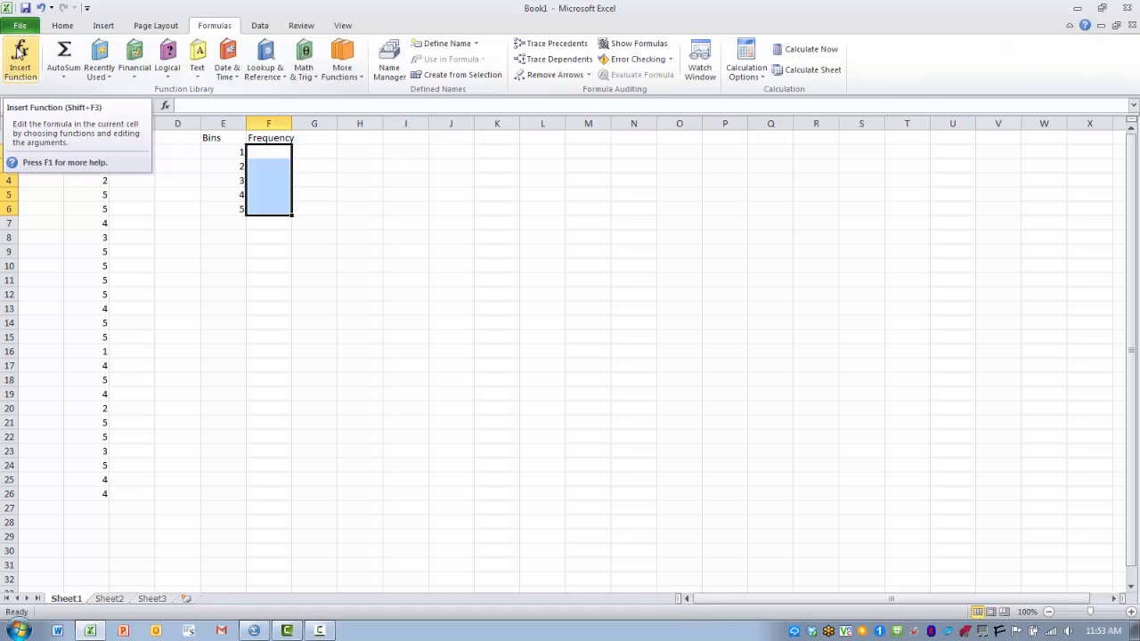
- Insert the FREQUENCY function into the selected Frequency cells via Insert Function
click(22, 51)
text(frequency)
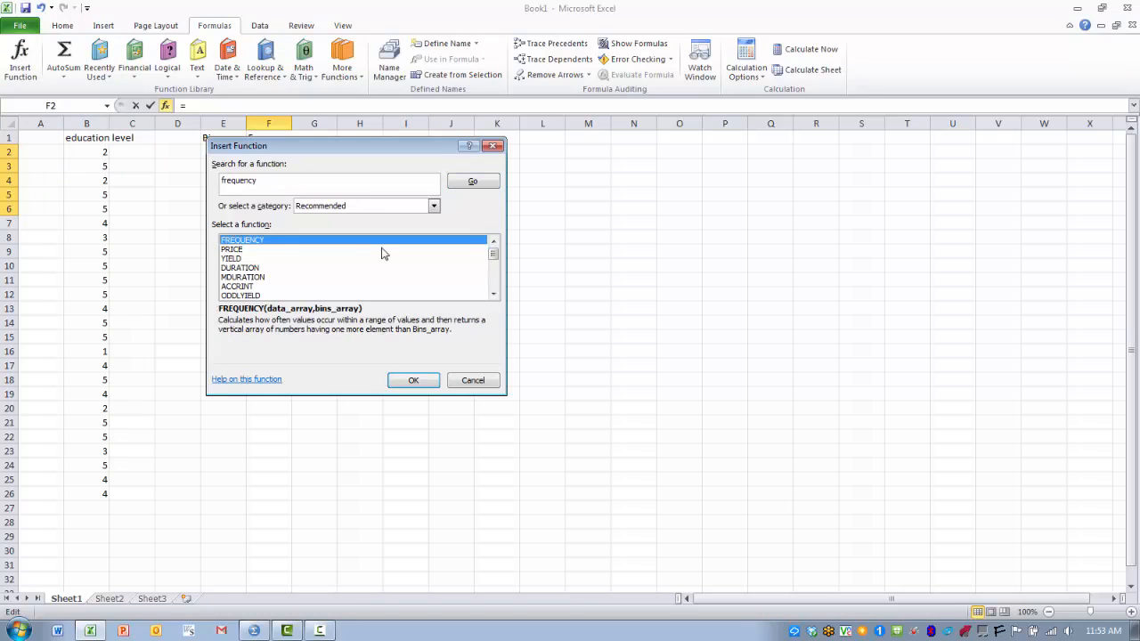
mouse_move(310, 239)
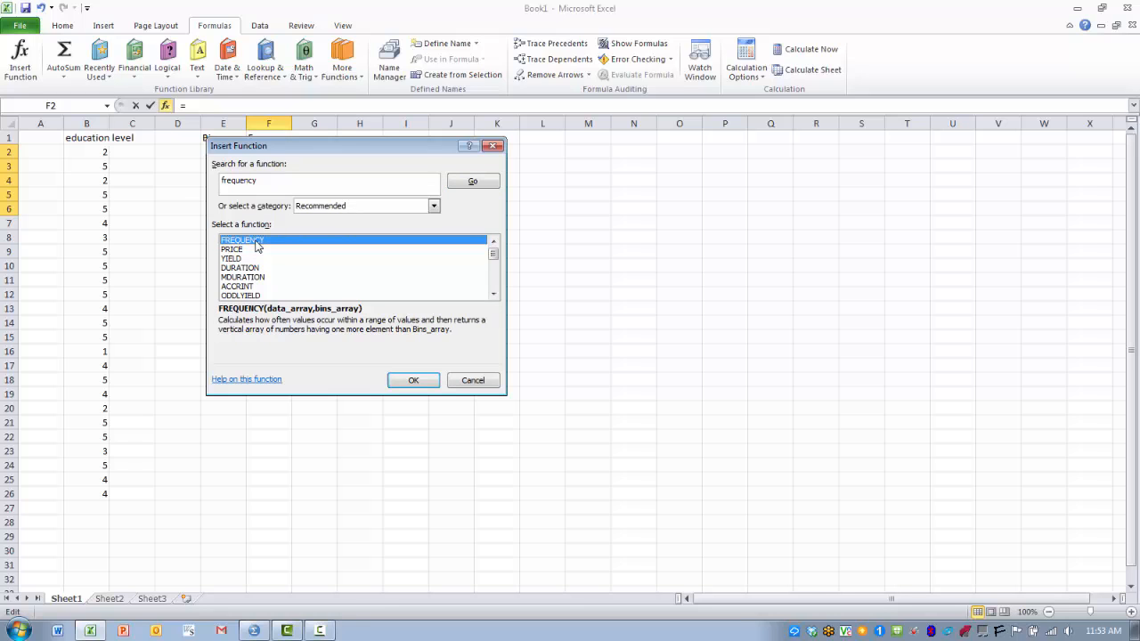
click(413, 381)
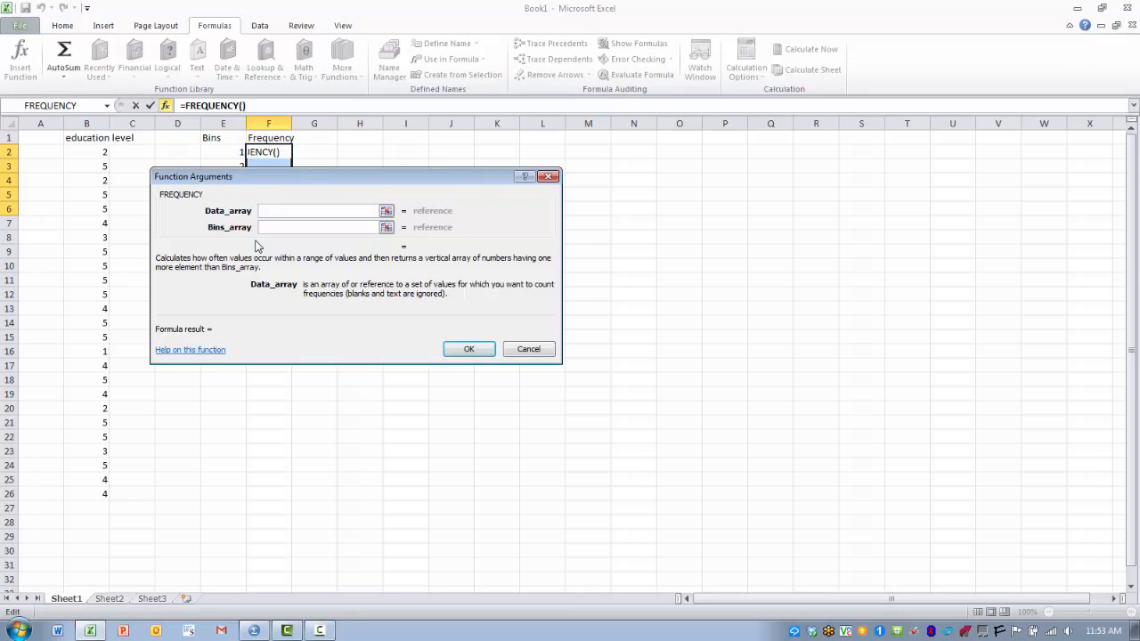
- Set the Data_array argument to the education level values B2:B26
click(317, 210)
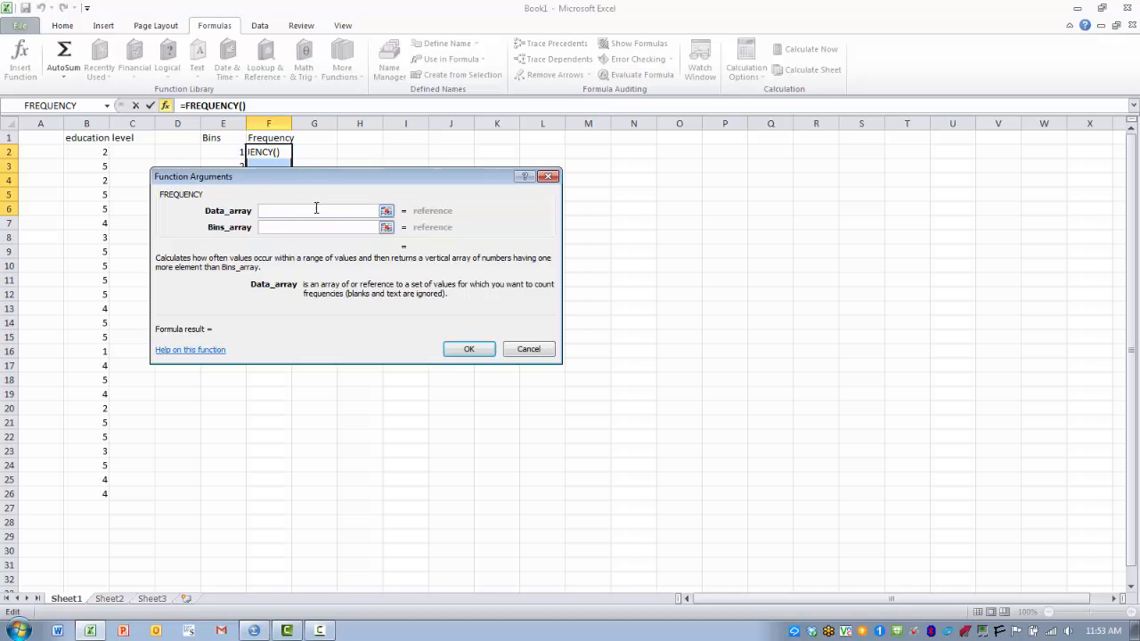
mouse_move(385, 210)
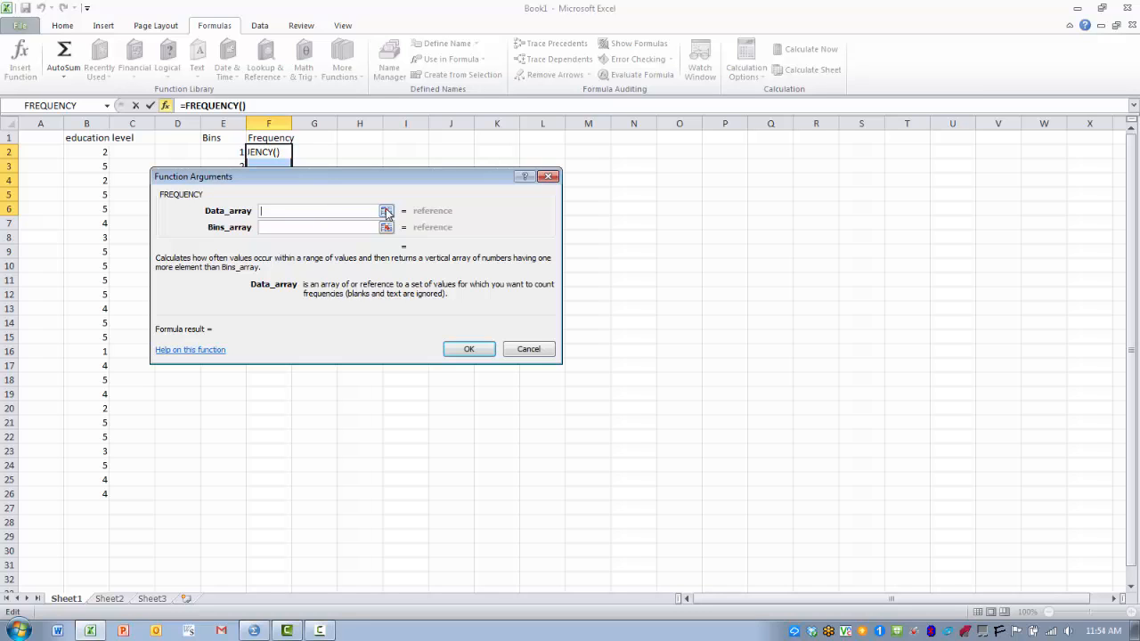
click(385, 210)
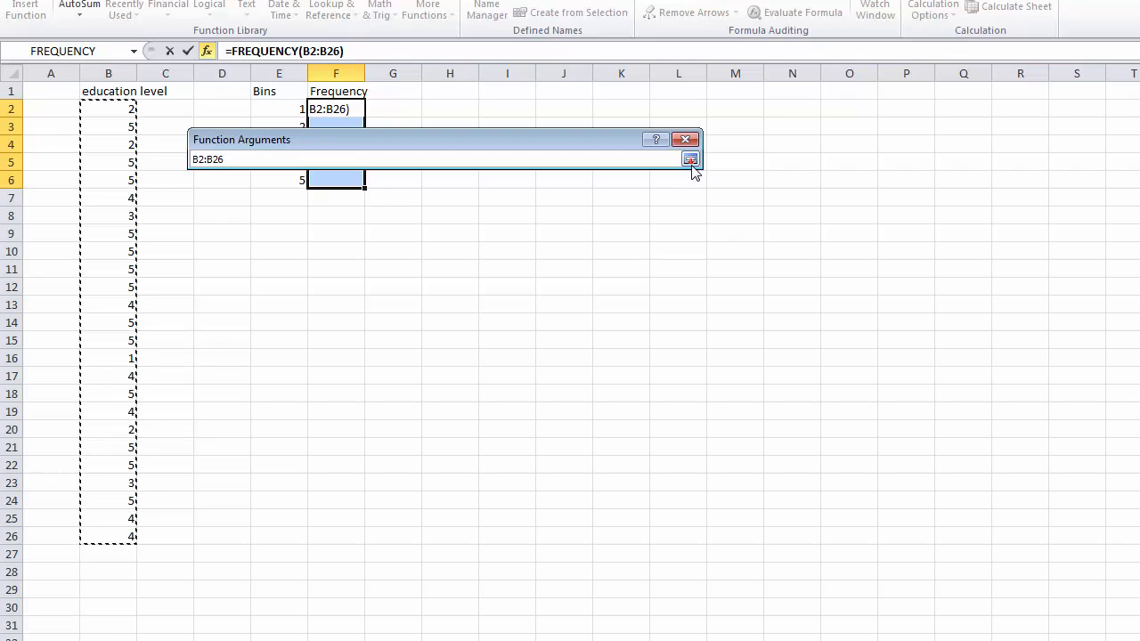
click(689, 158)
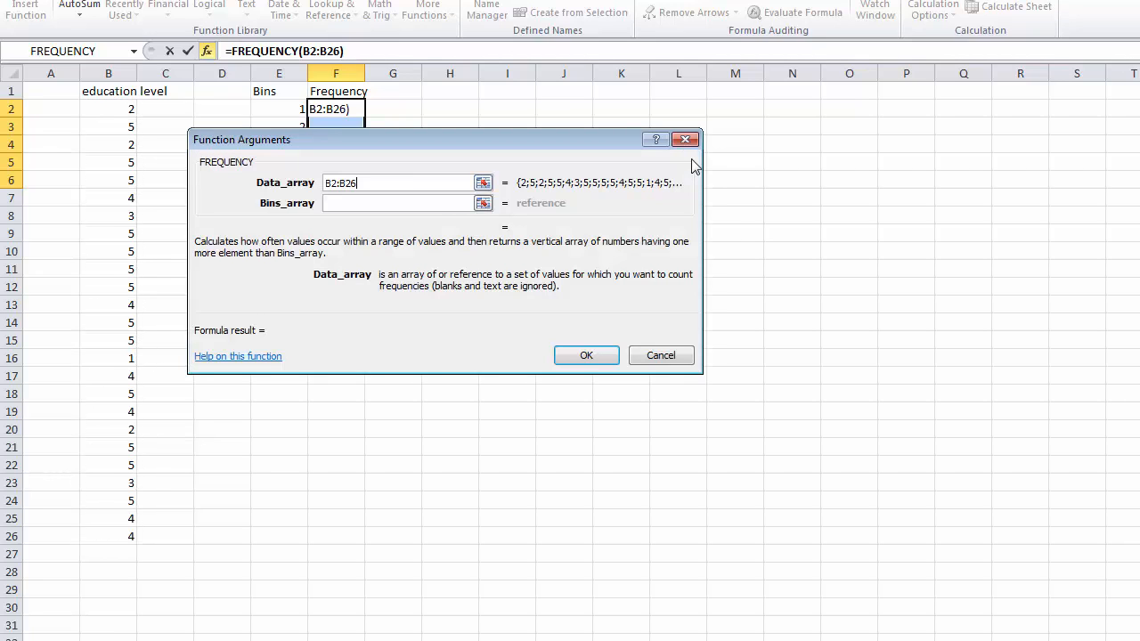
mouse_move(789, 189)
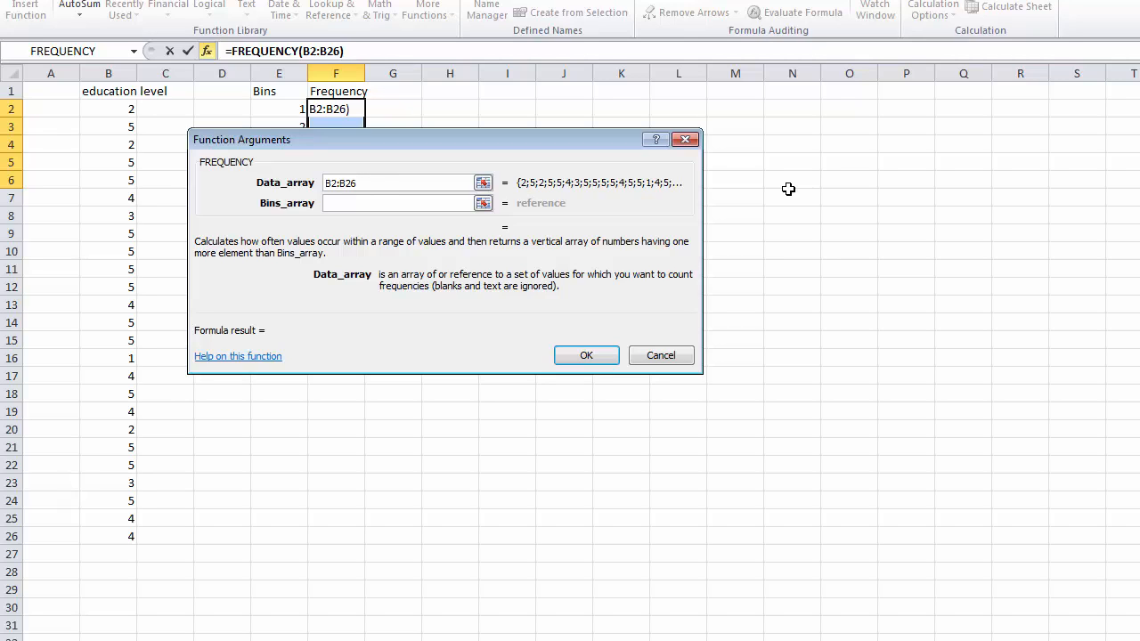
mouse_move(499, 218)
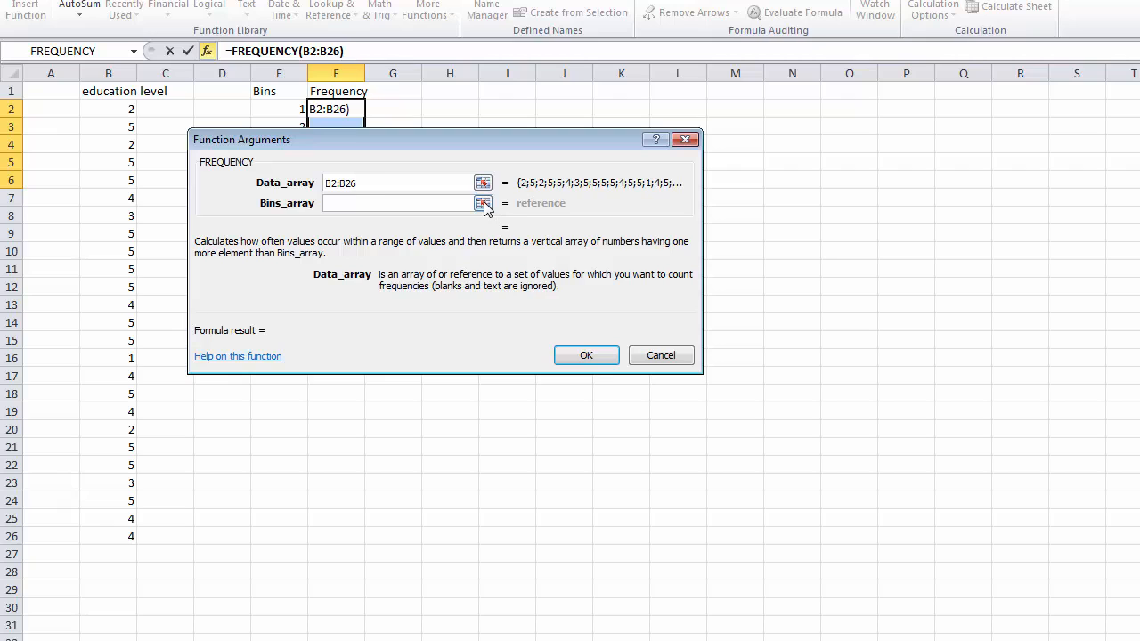
- Set the Bins_array argument to the bin values E2:E6
click(483, 203)
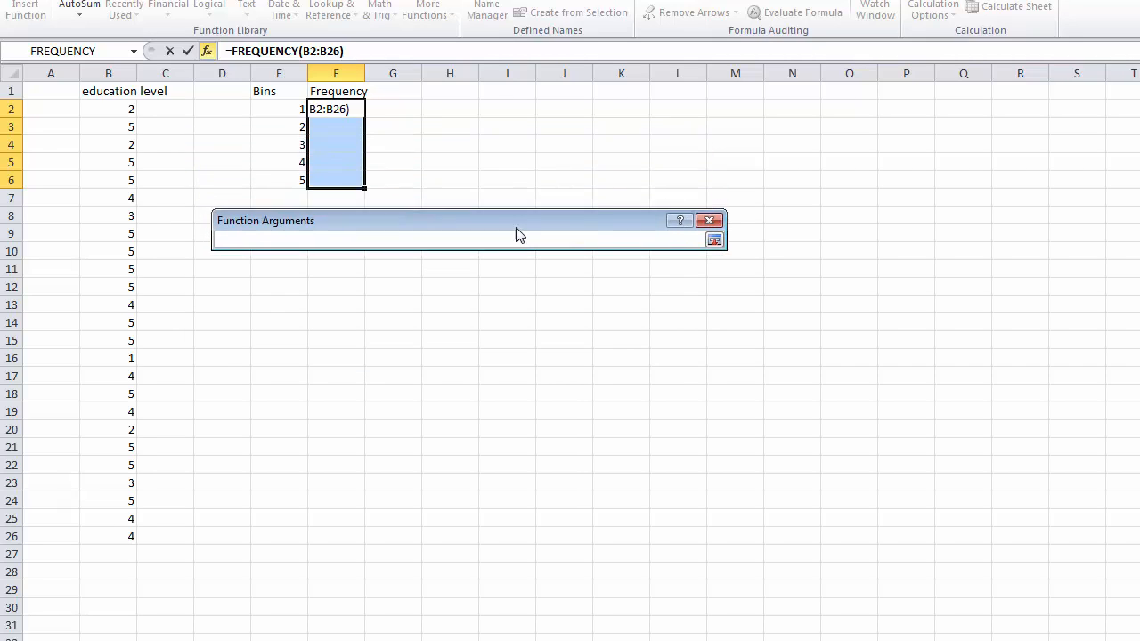
drag(520, 221, 534, 284)
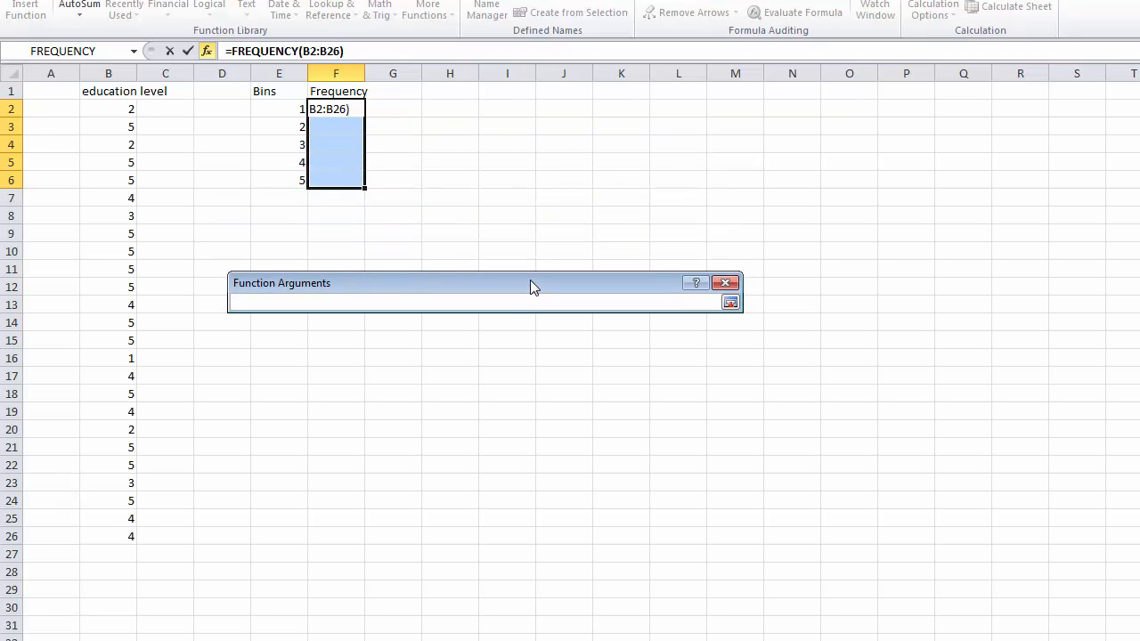
mouse_move(292, 121)
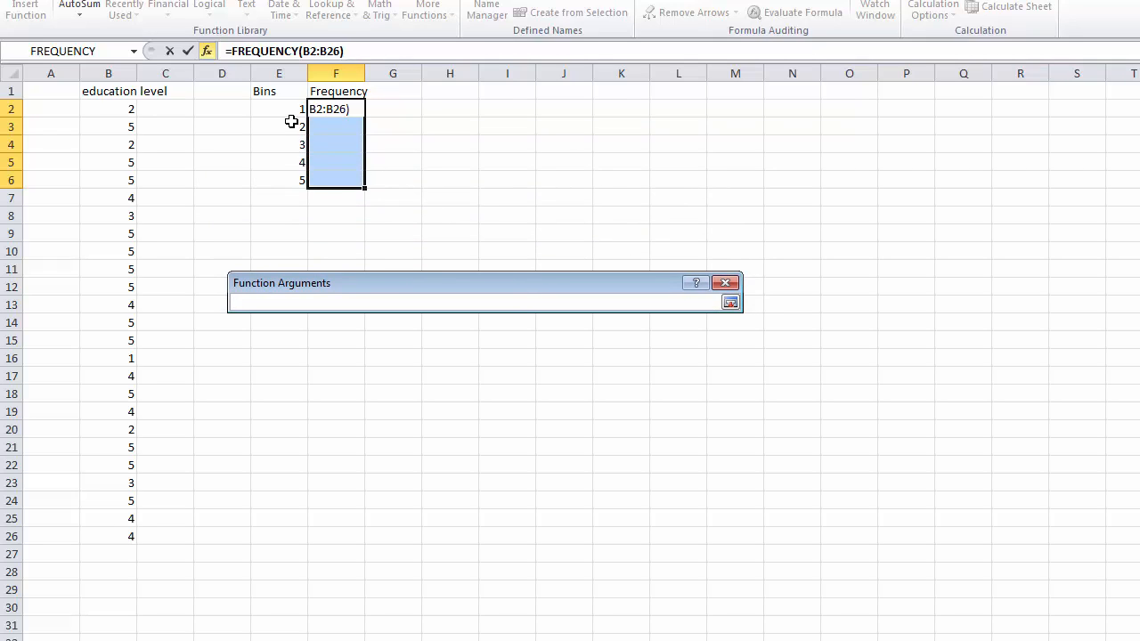
drag(278, 108, 278, 162)
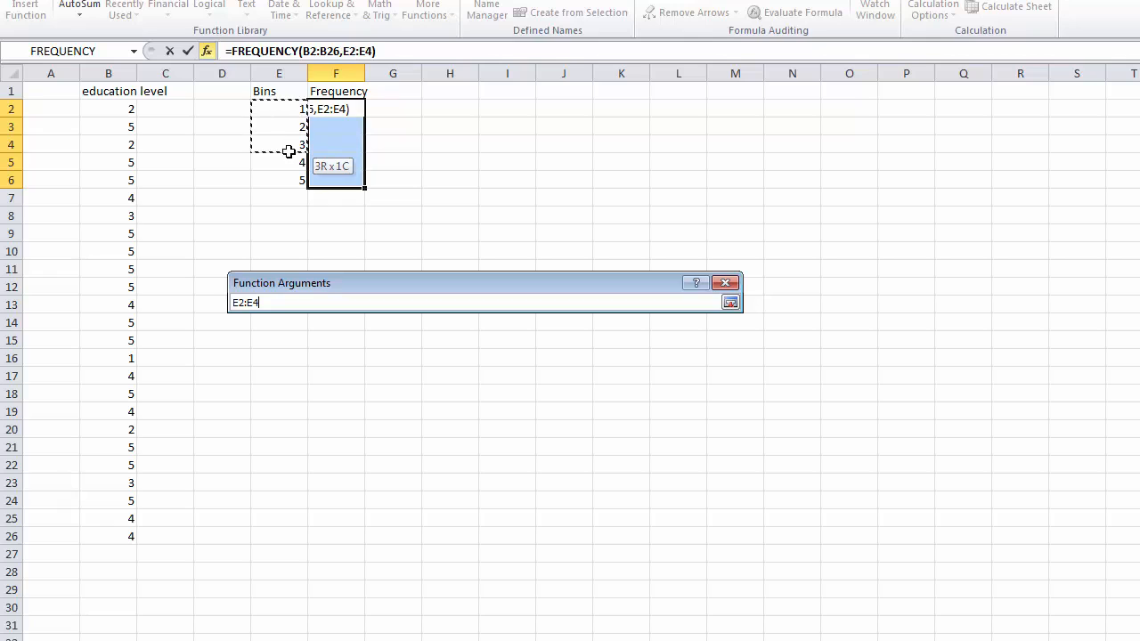
drag(289, 151, 289, 180)
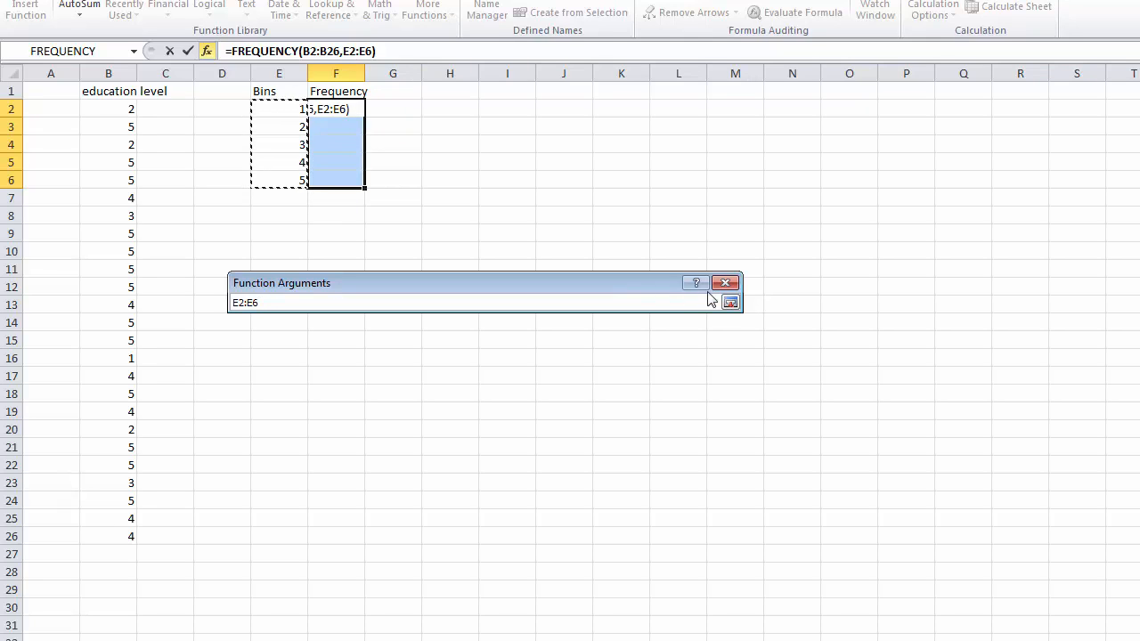
click(730, 303)
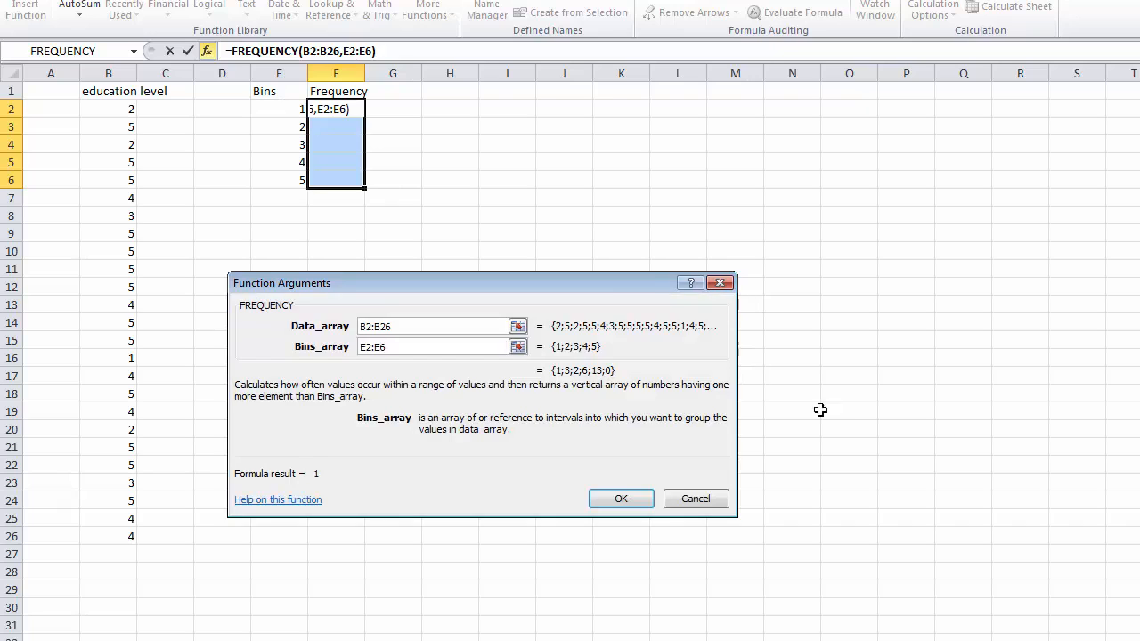
mouse_move(858, 449)
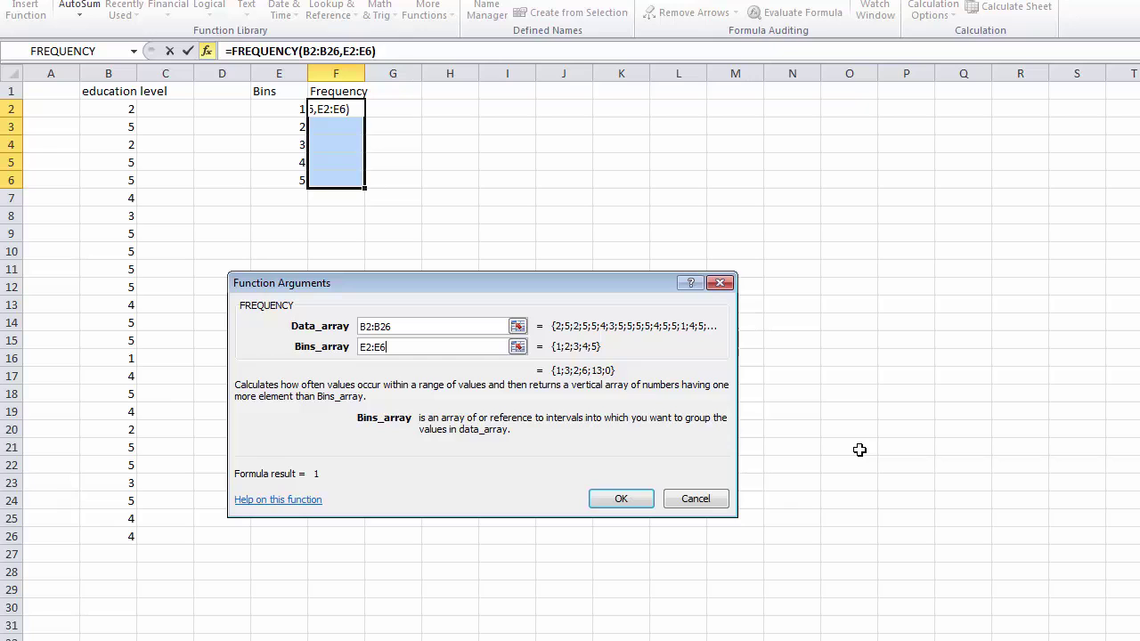
- Confirm the formula so F2:F6 show the counts 1, 3, 2, 6 and 13
click(620, 499)
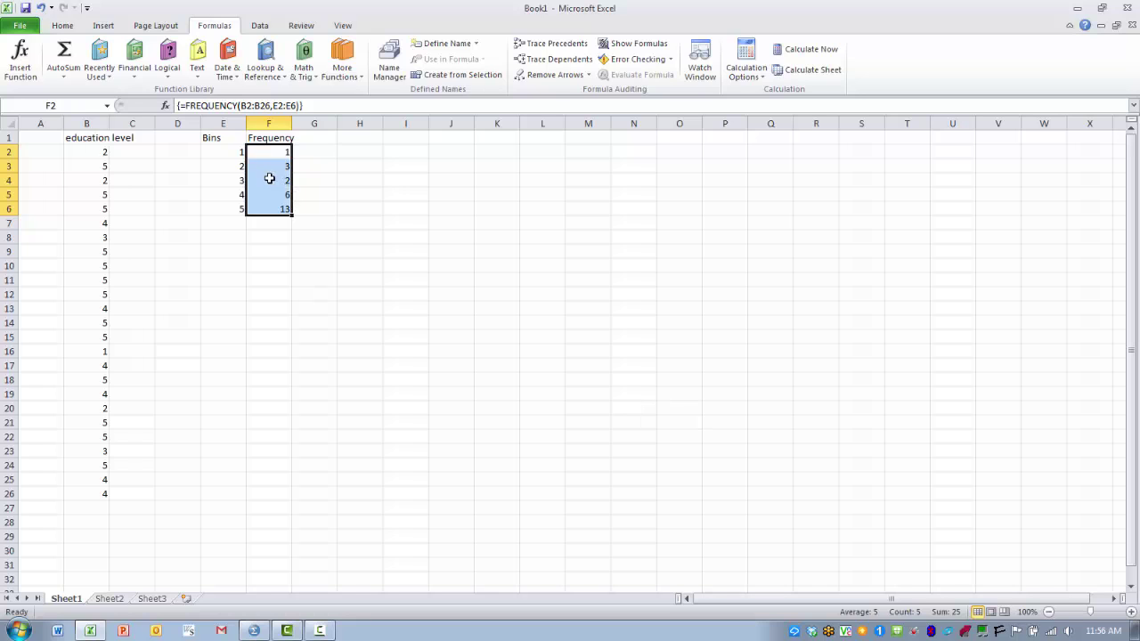
mouse_move(353, 228)
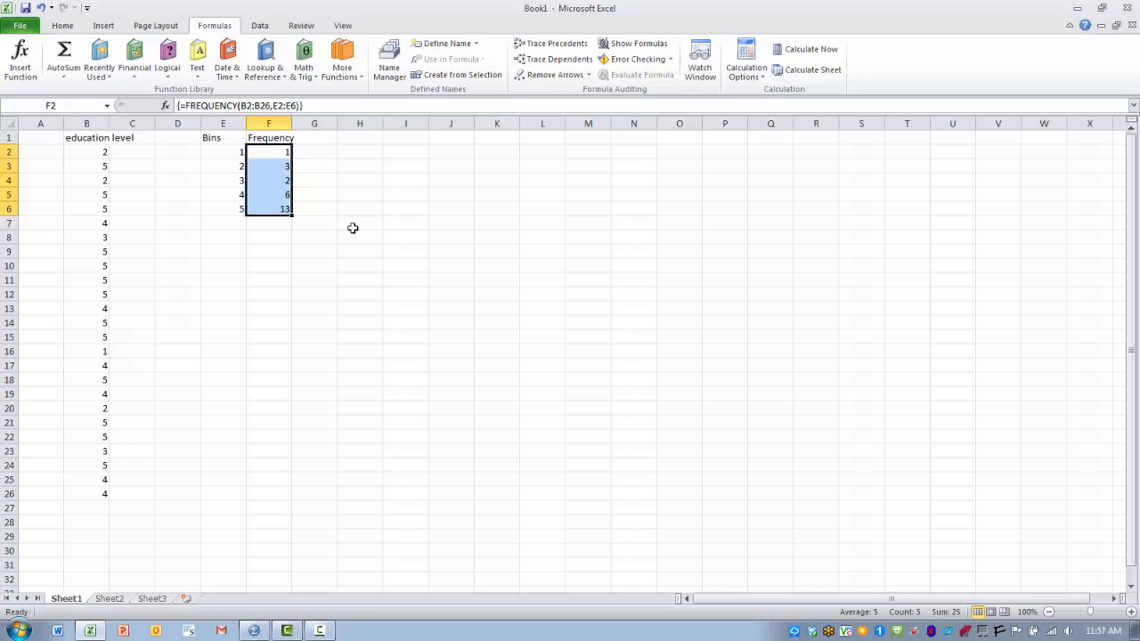
mouse_move(283, 196)
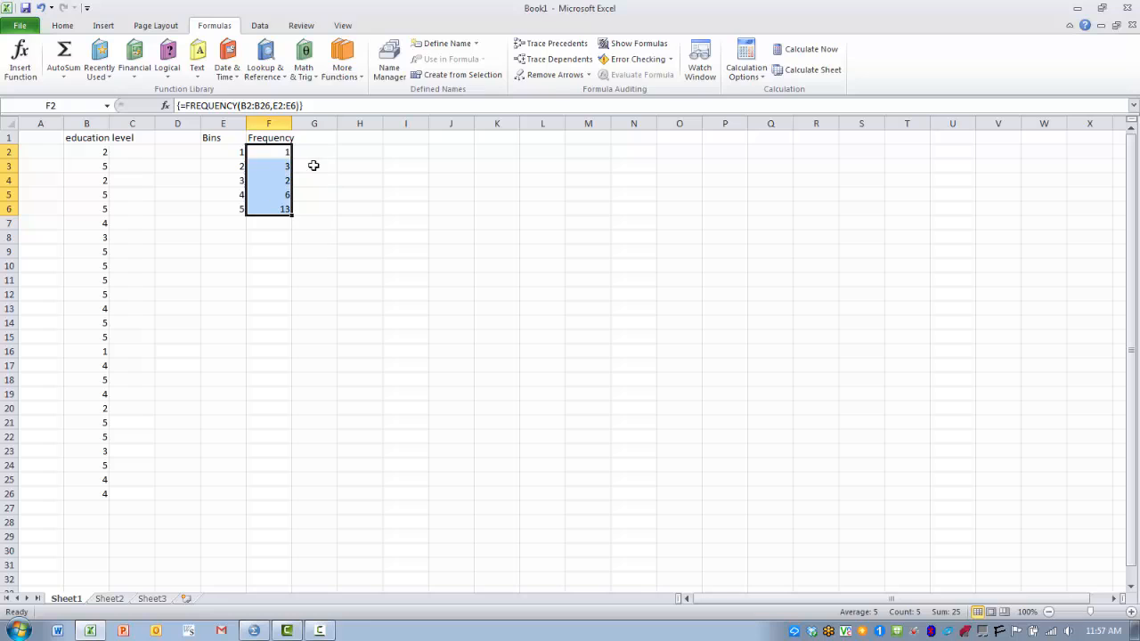
mouse_move(263, 153)
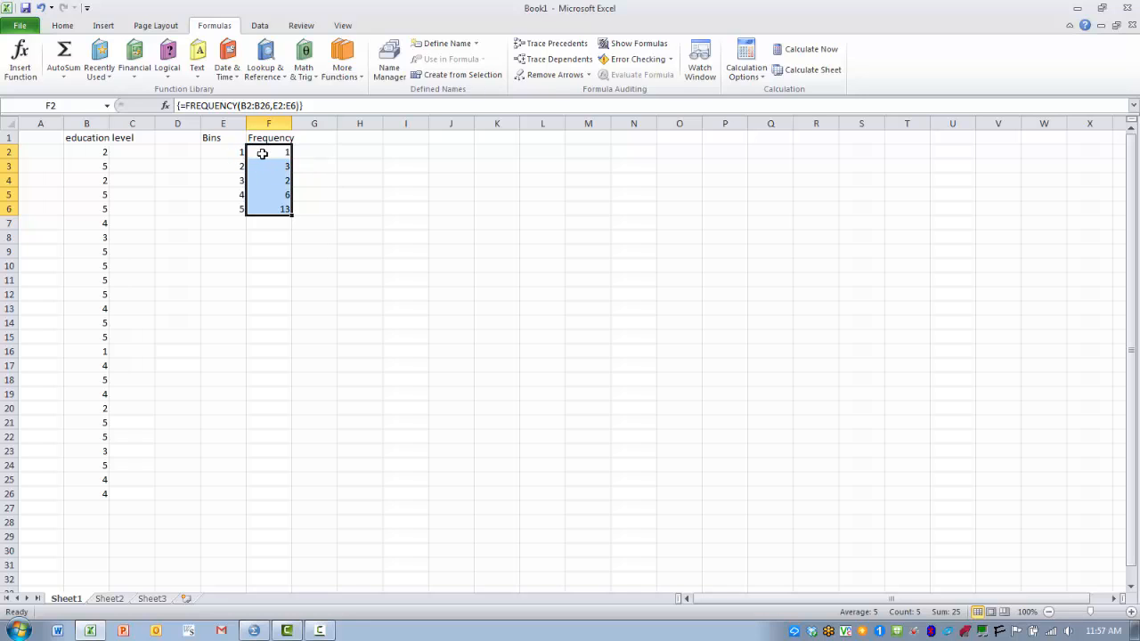
mouse_move(250, 167)
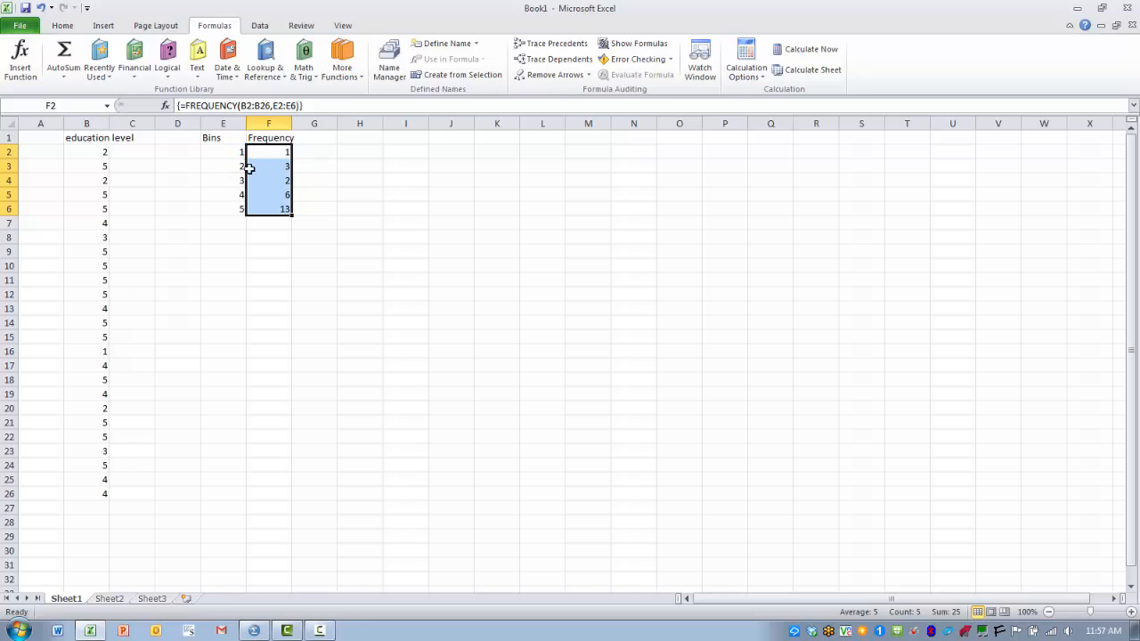